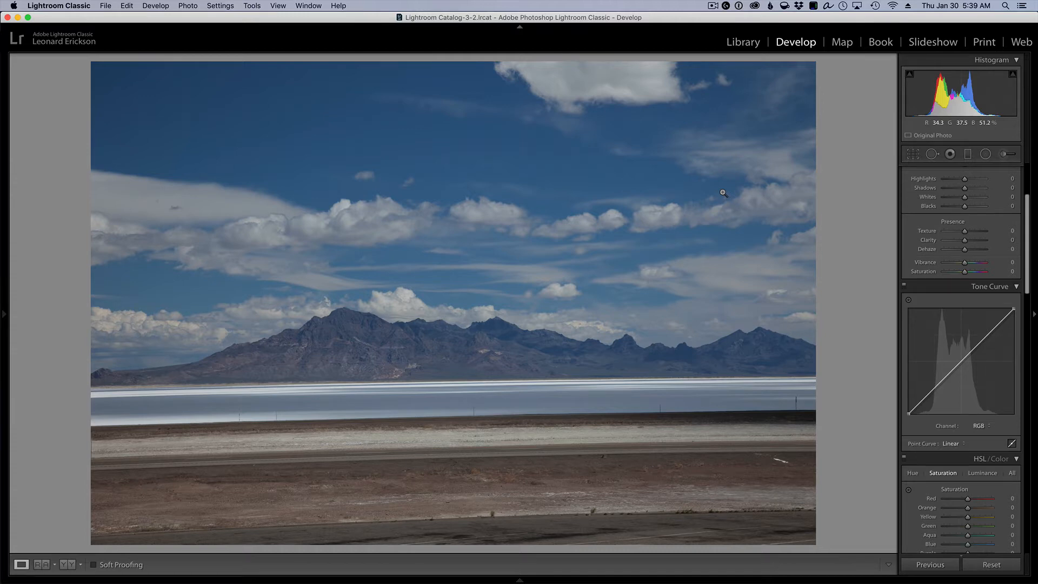
mouse_move(734, 123)
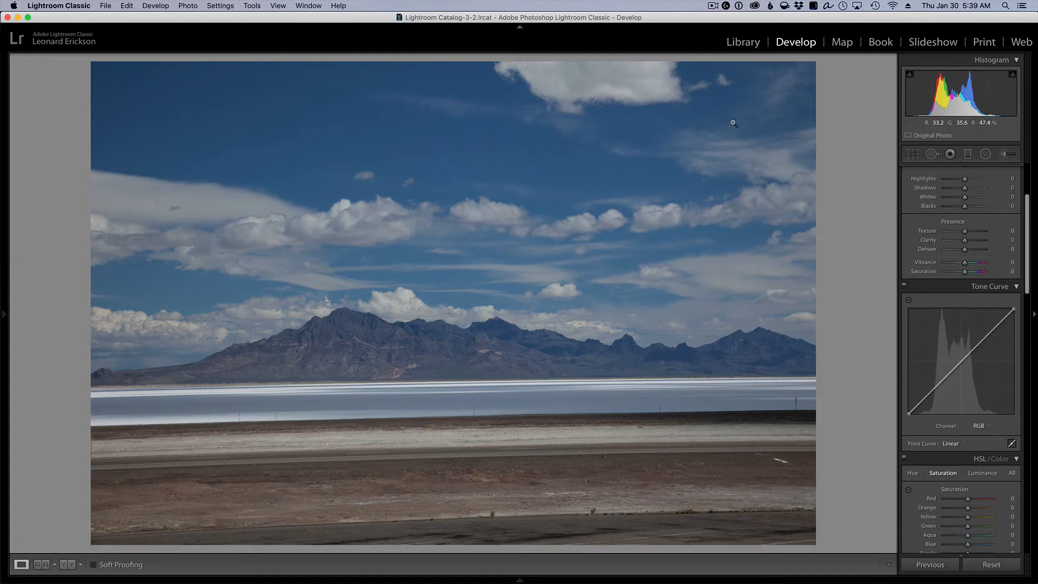
mouse_move(595, 171)
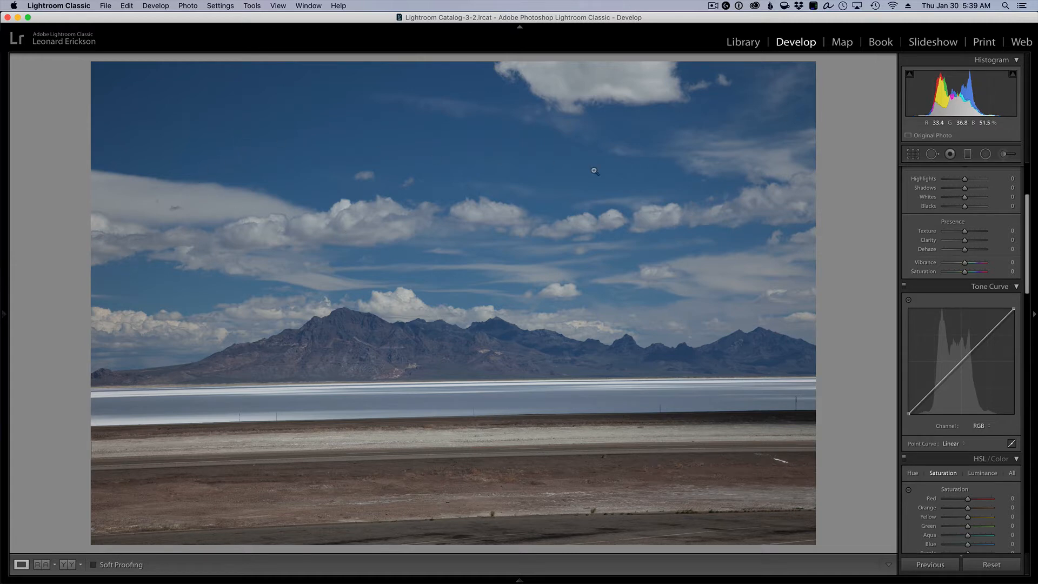
mouse_move(621, 259)
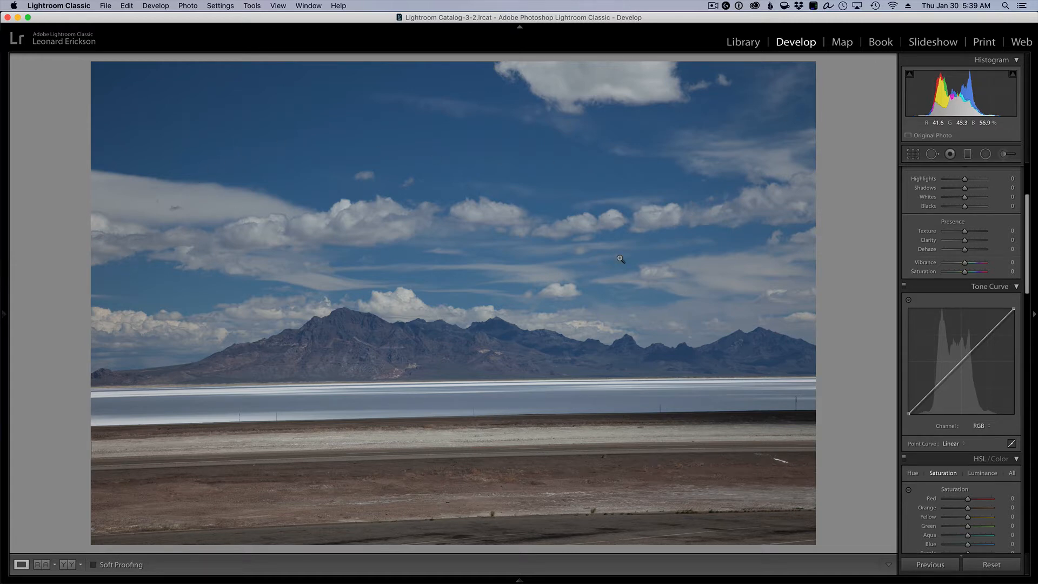
mouse_move(880, 240)
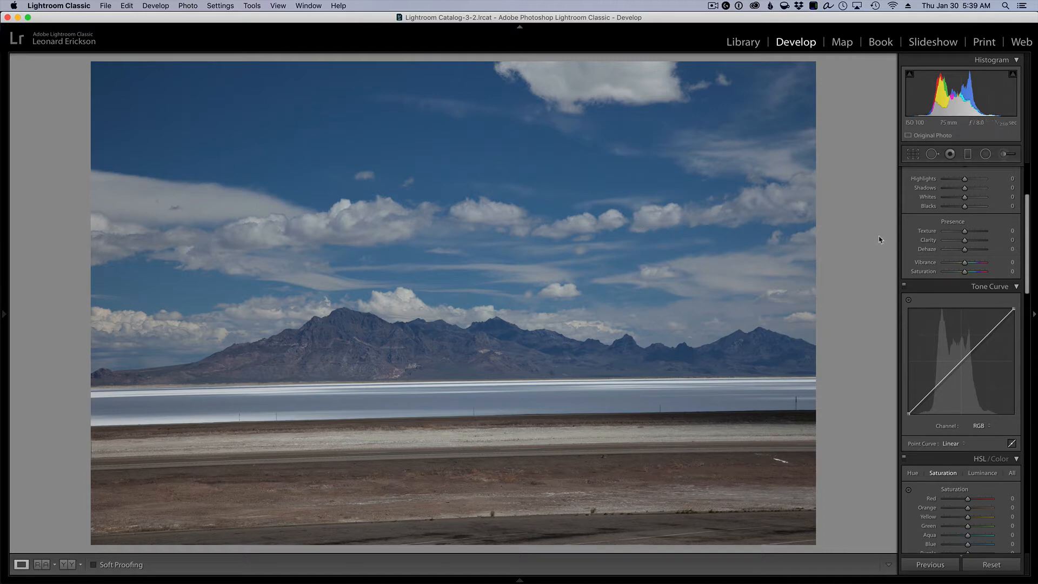
mouse_move(998, 302)
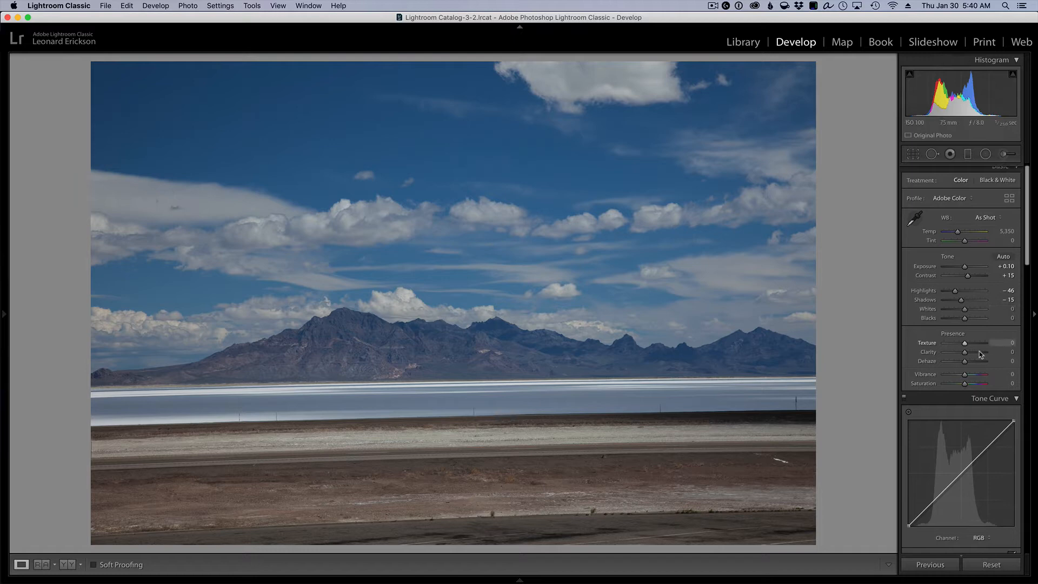
Step: Scroll down to the Tone Curve panel and shape the RGB curve into a gentle S
scroll("down", 3)
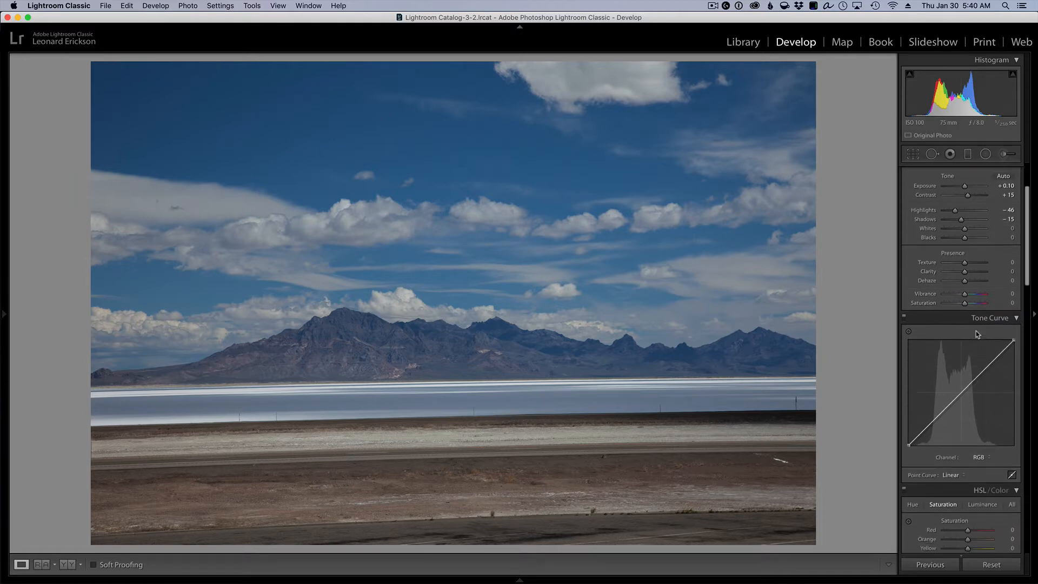
mouse_move(985, 376)
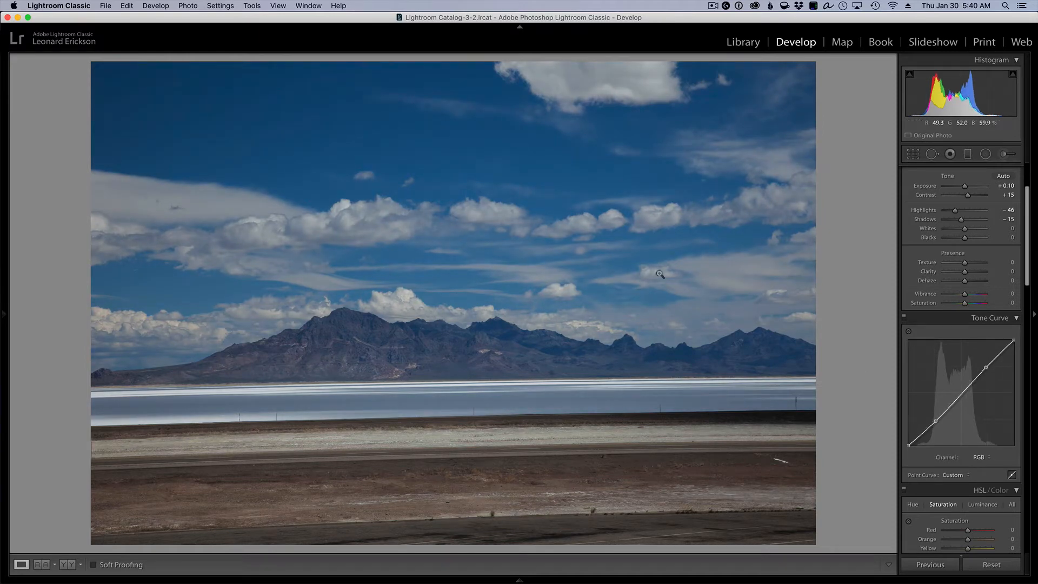
scroll("down", 3)
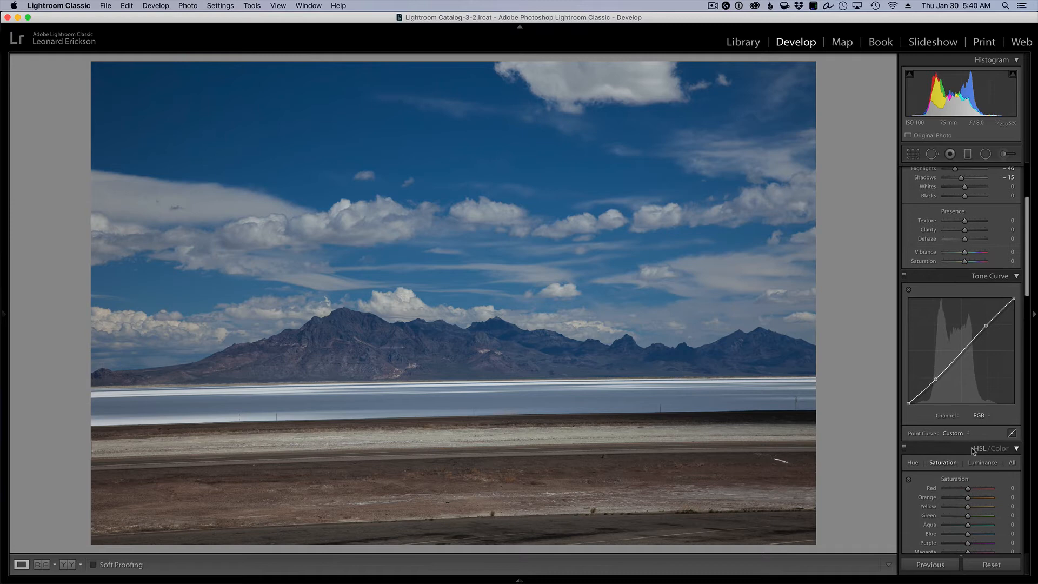
mouse_move(807, 464)
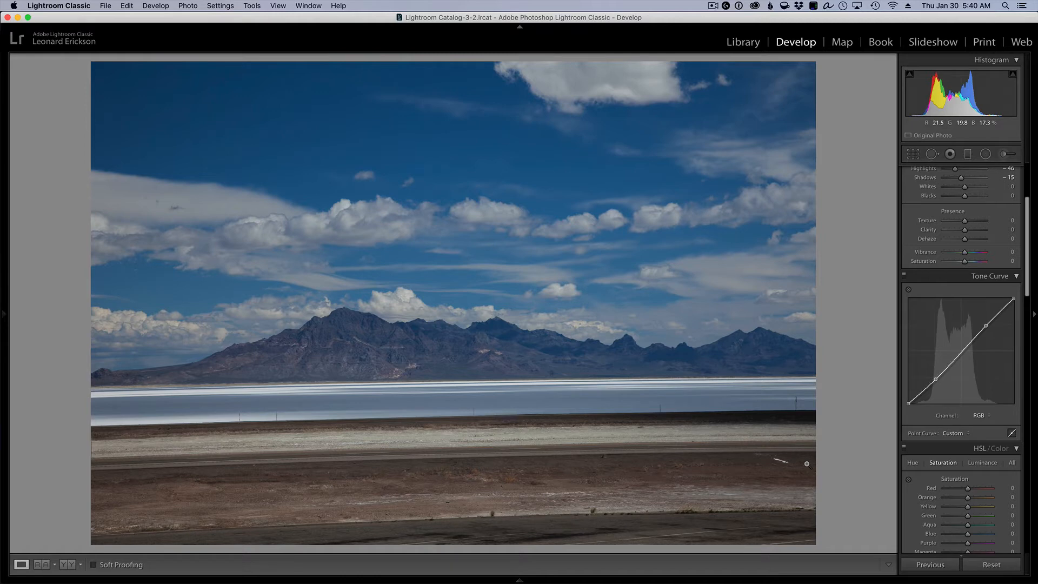
mouse_move(872, 464)
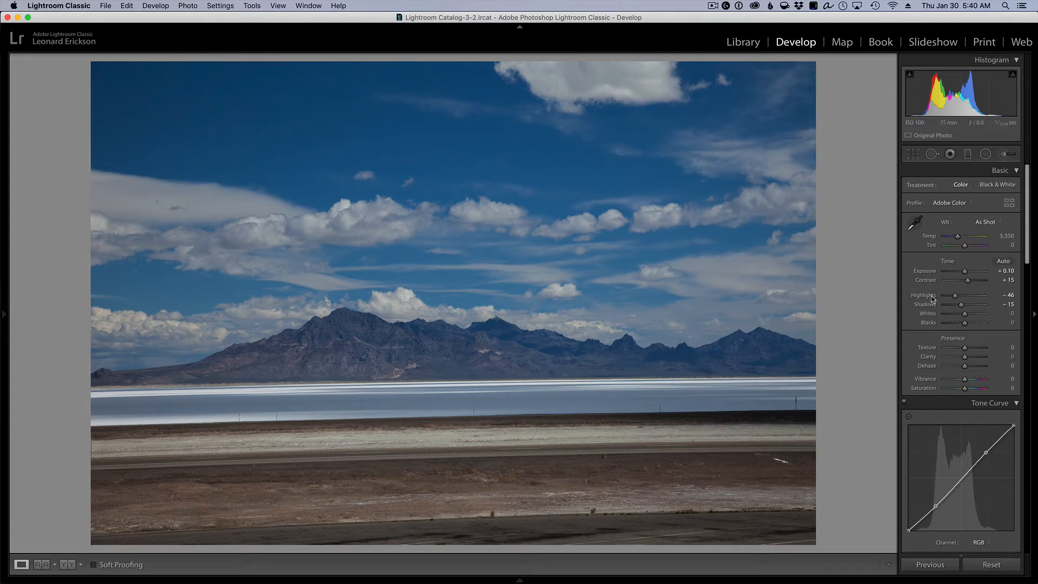
mouse_move(960, 340)
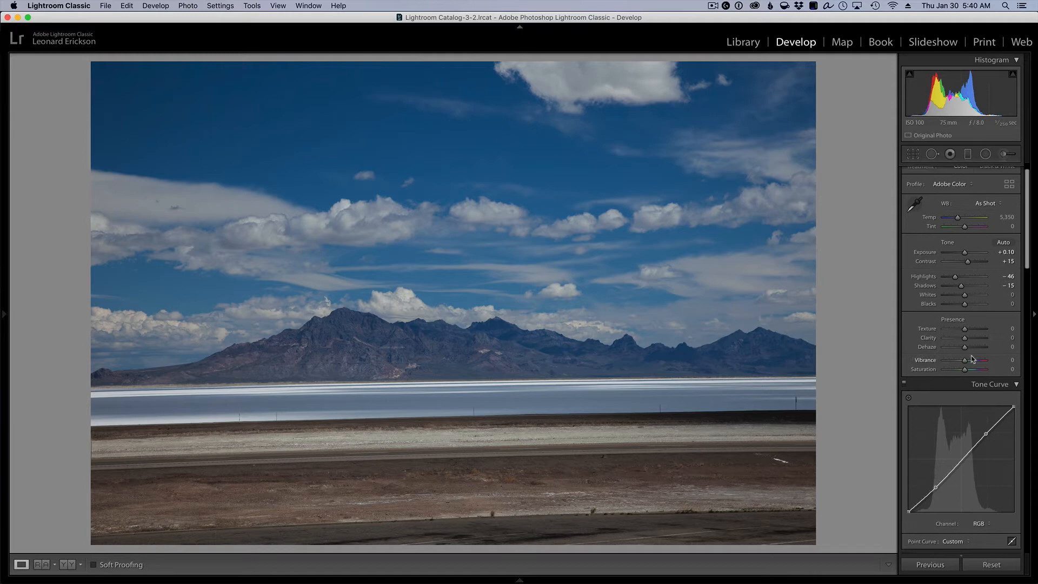
scroll("down", 3)
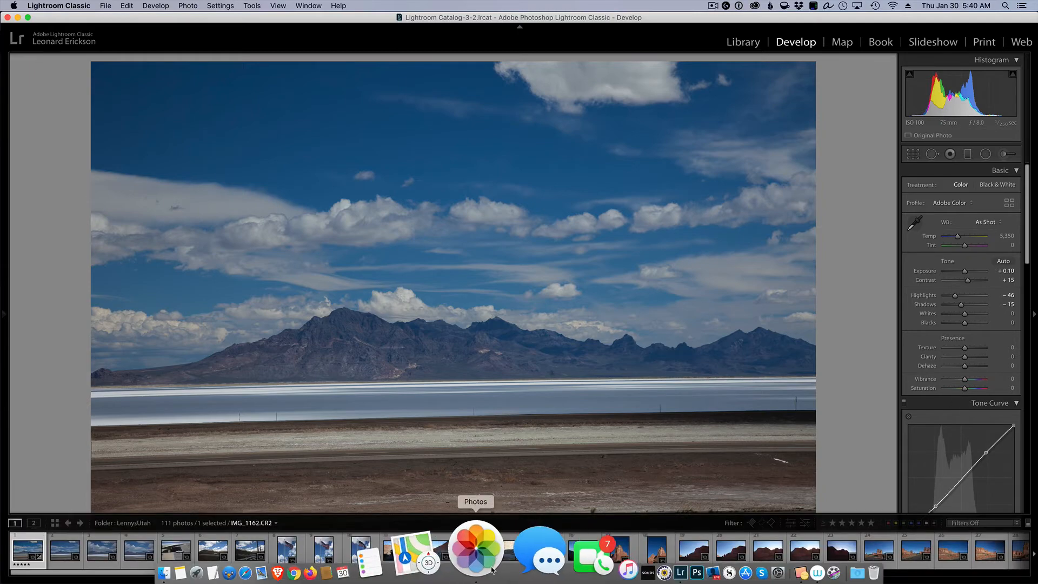
Step: Launch Photos from the Dock and open IMG_1162.CR2 from Imports at full size
left_click(476, 549)
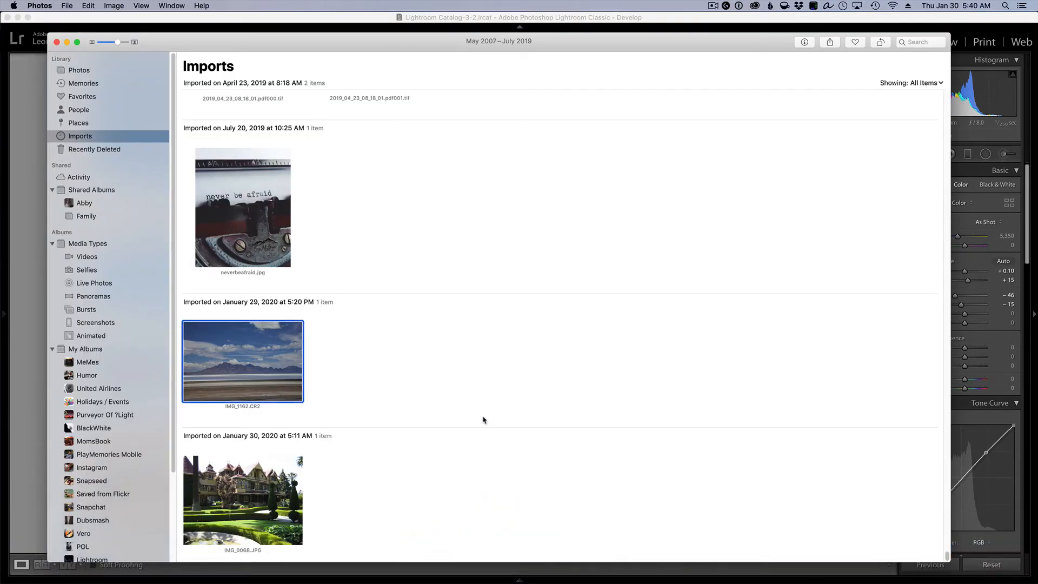
mouse_move(243, 351)
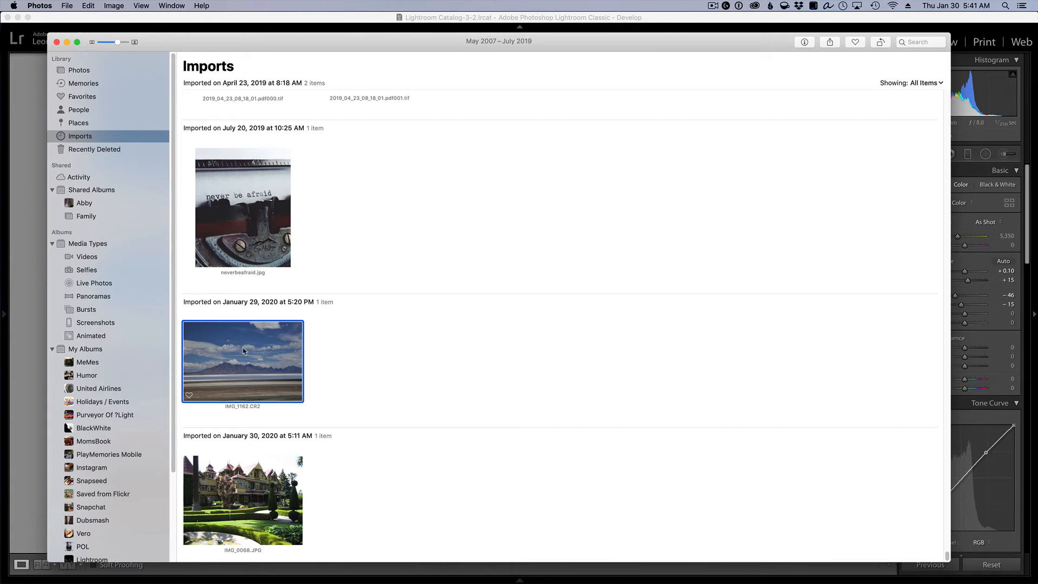
double_click(242, 361)
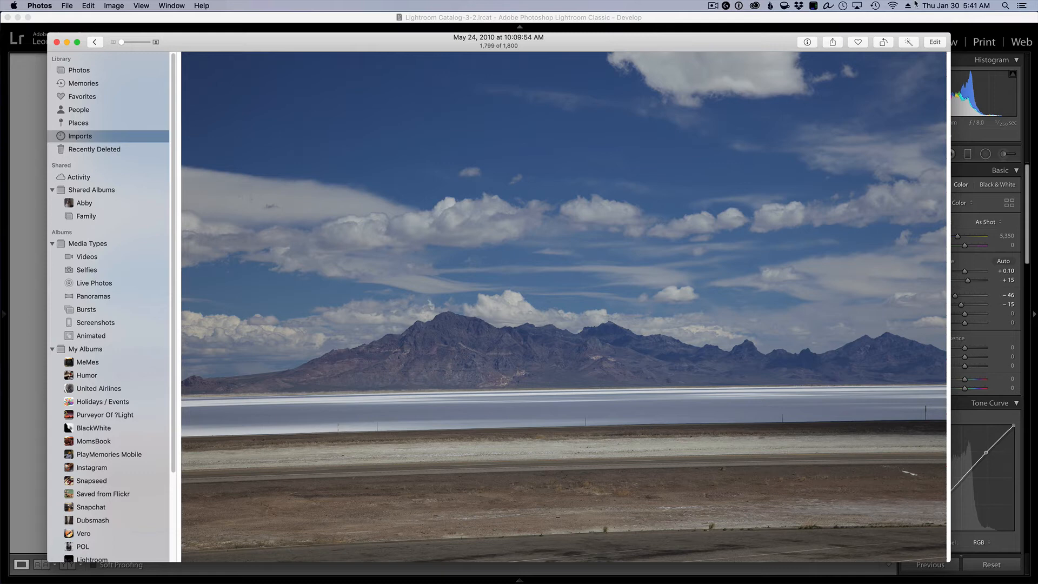
mouse_move(934, 42)
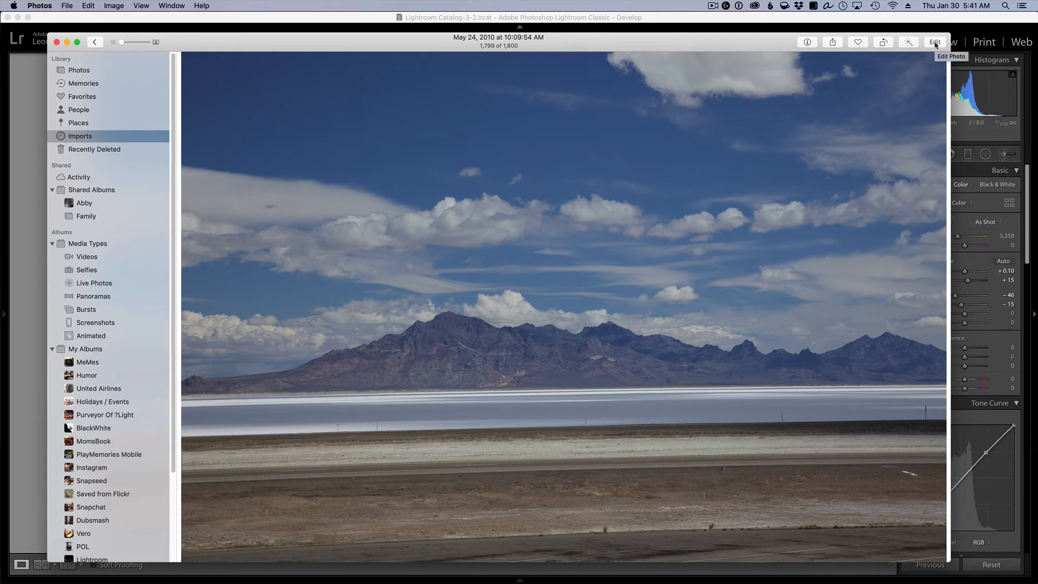
Step: Enter Edit mode with Adjust selected and review the Light, Colour and Curves sections
left_click(934, 42)
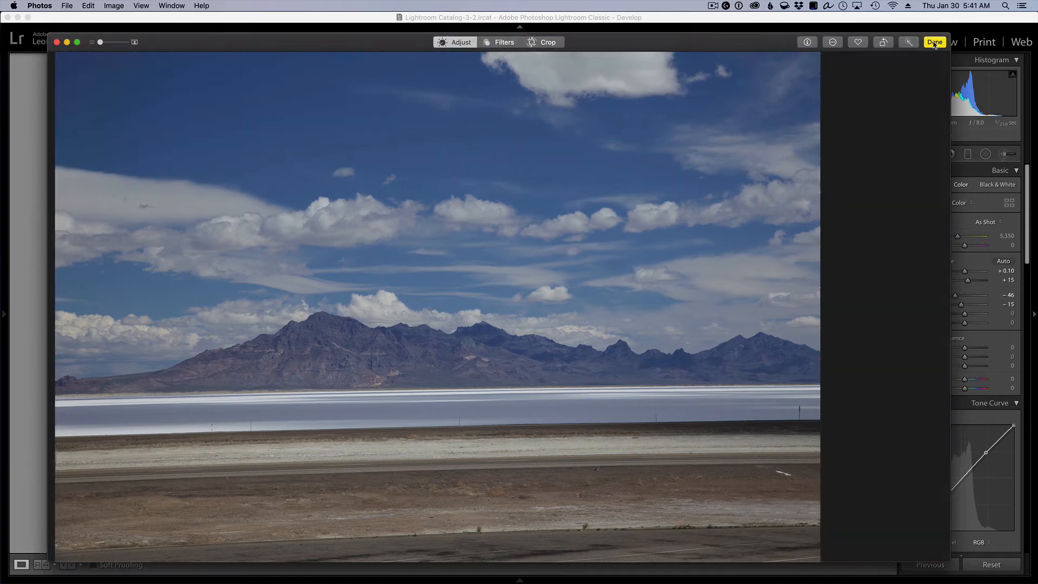
left_click(455, 42)
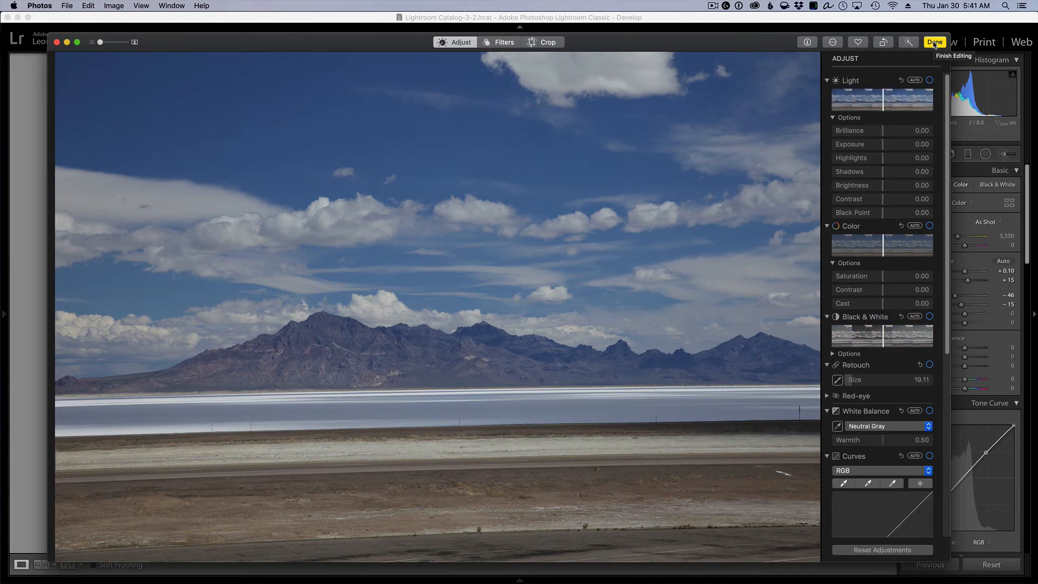
mouse_move(888, 78)
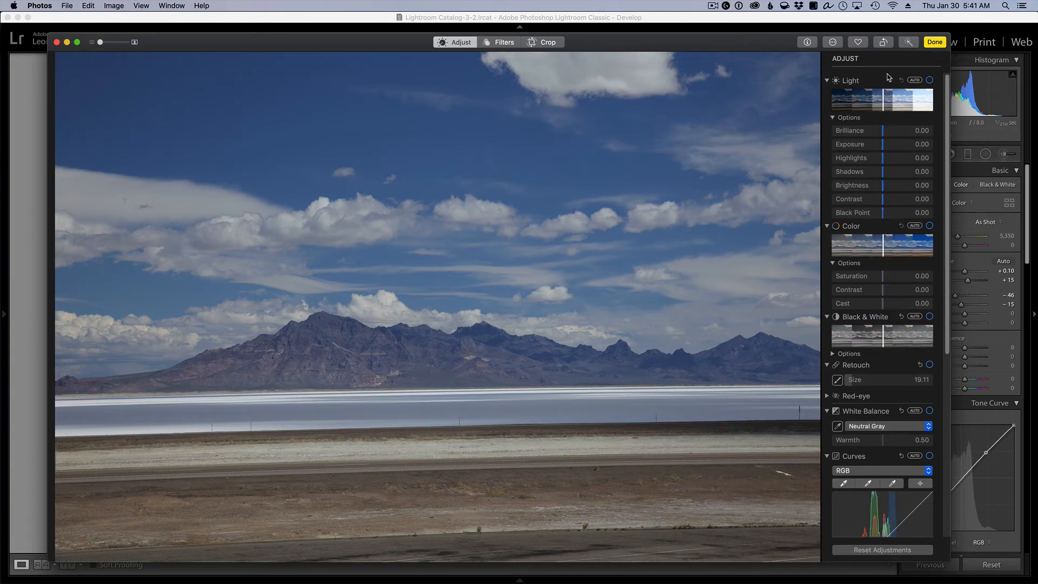
scroll("down", 3)
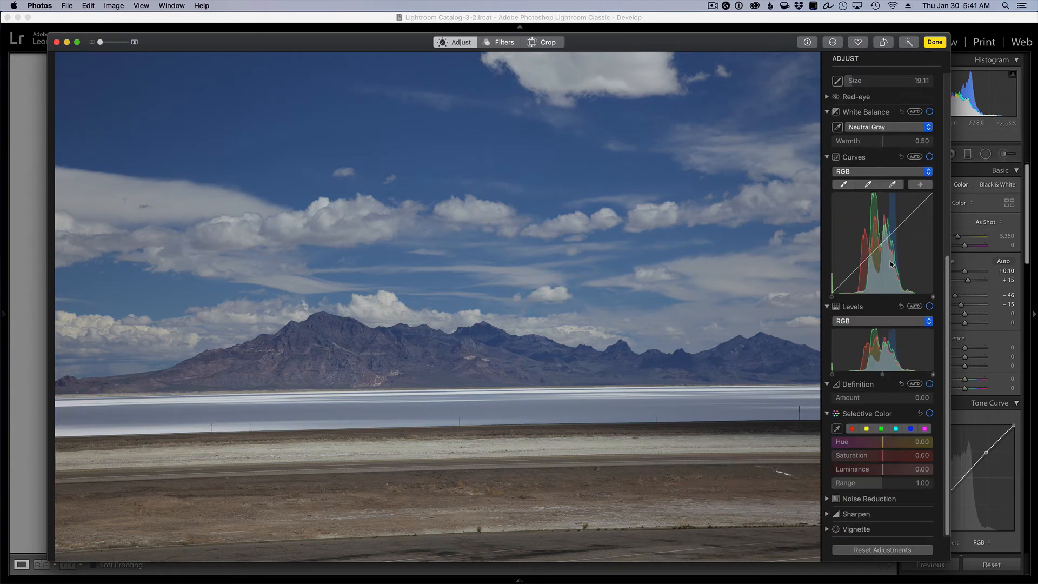
scroll("up", 3)
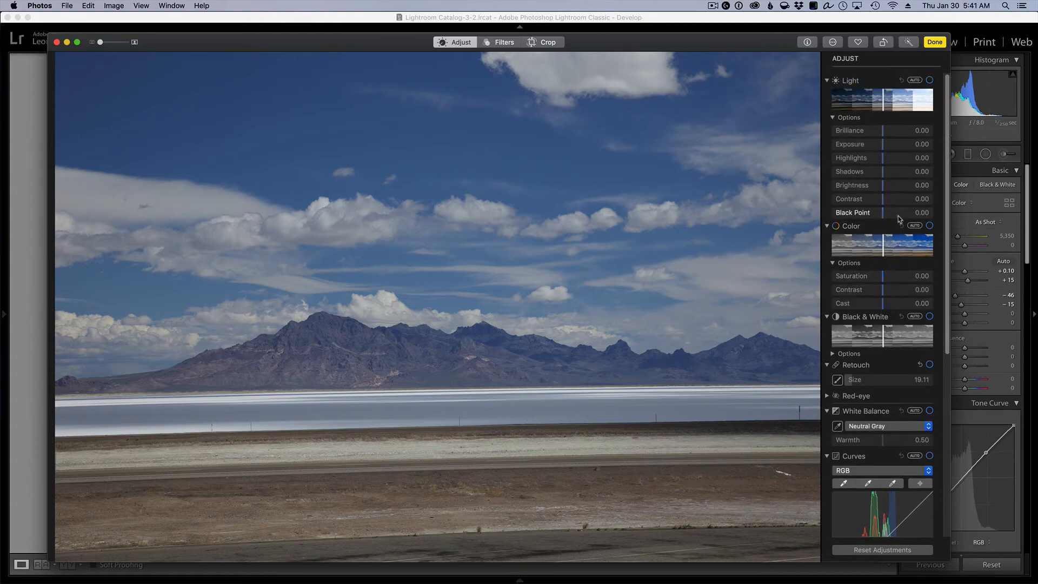
scroll("down", 3)
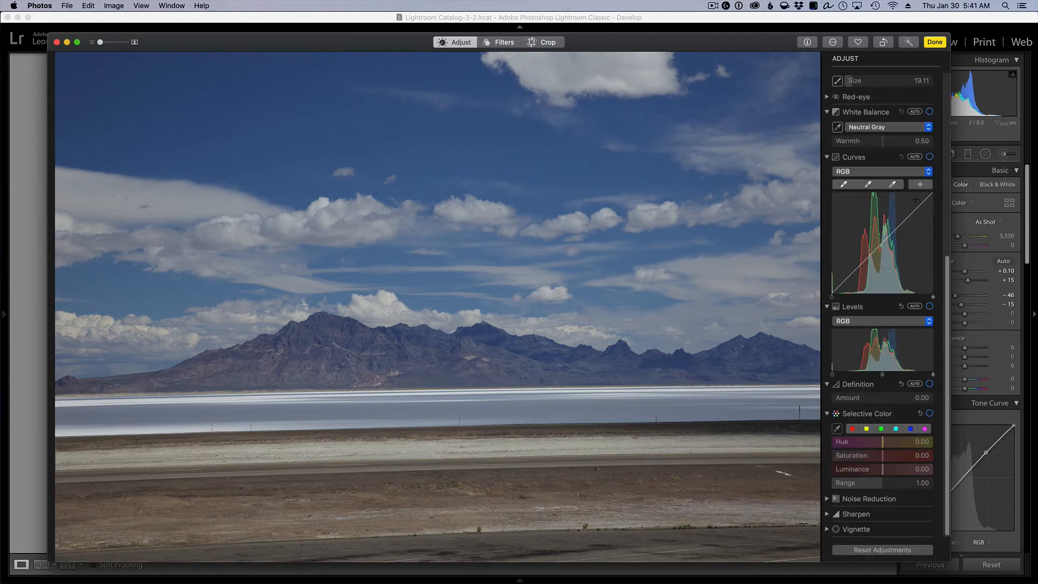
scroll("up", 3)
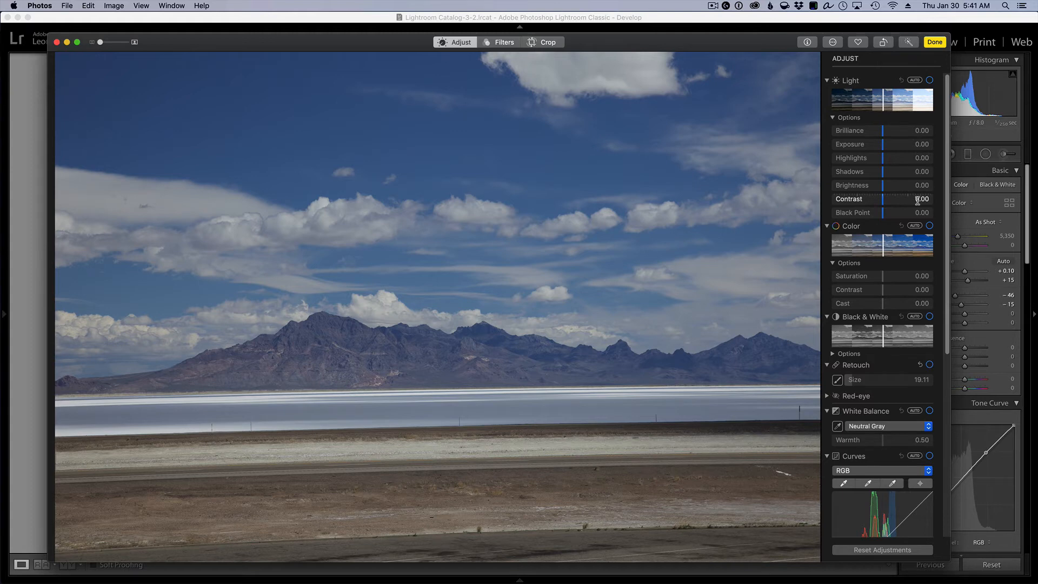
mouse_move(904, 145)
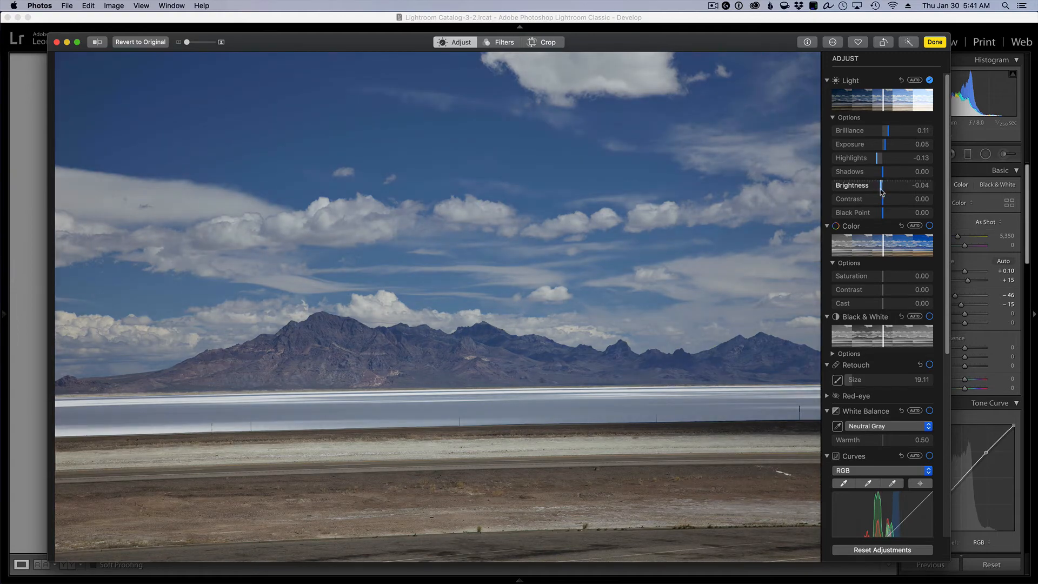
mouse_move(874, 217)
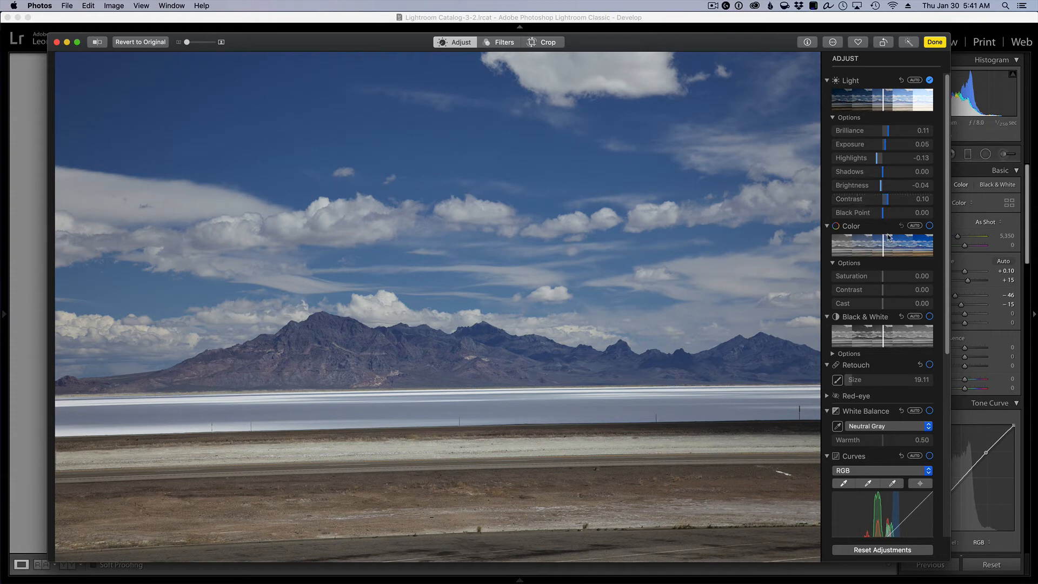
Step: Set Light options: Brilliance 0.11, Exposure 0.05, Highlights -0.13, Brightness -0.04, Contrast 0.10
scroll("down", 3)
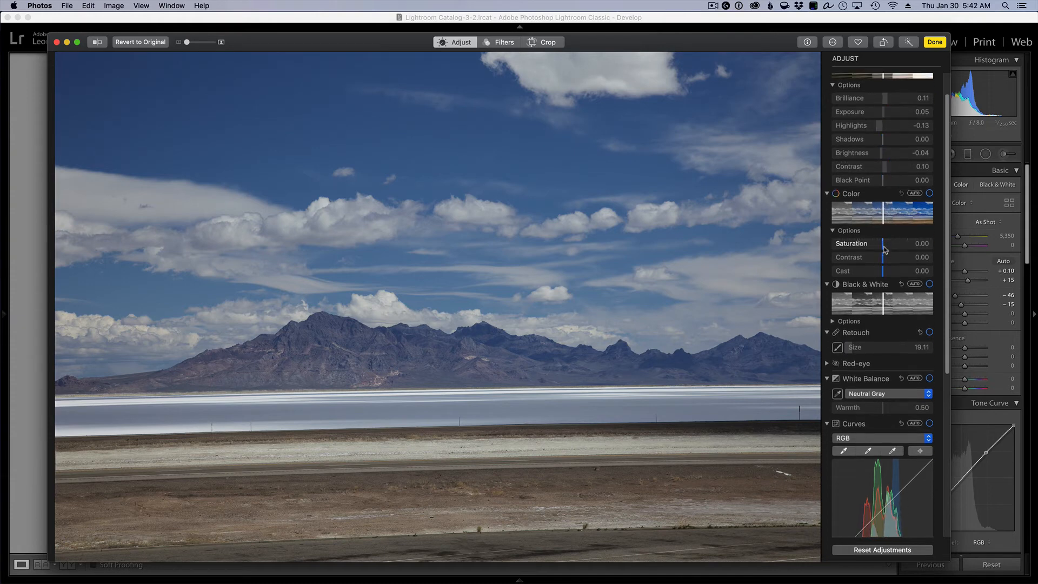
scroll("down", 3)
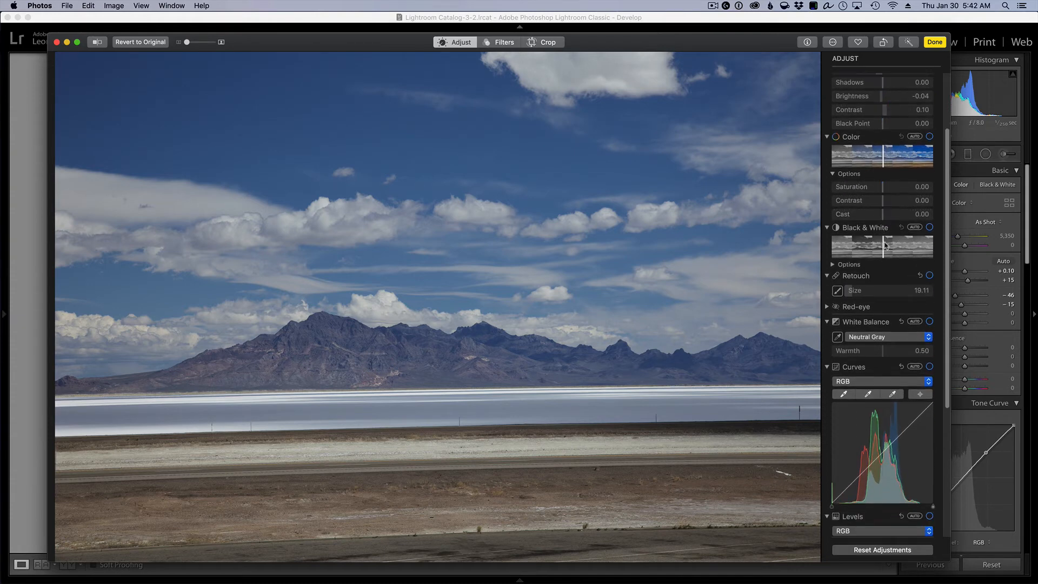
scroll("down", 3)
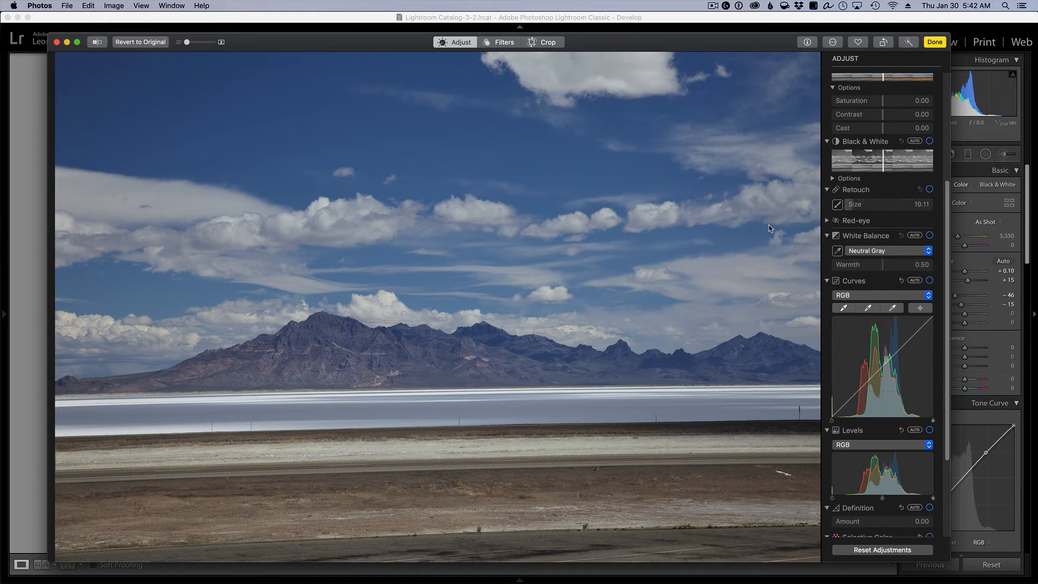
scroll("down", 3)
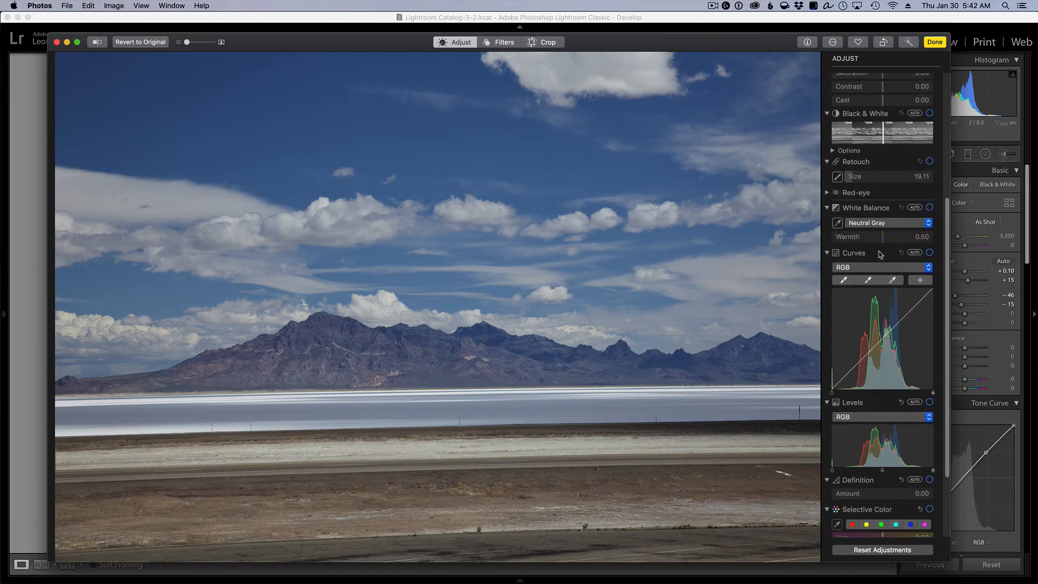
Step: Scroll to Curves and drag added RGB points into an S-shaped curve
scroll("down", 3)
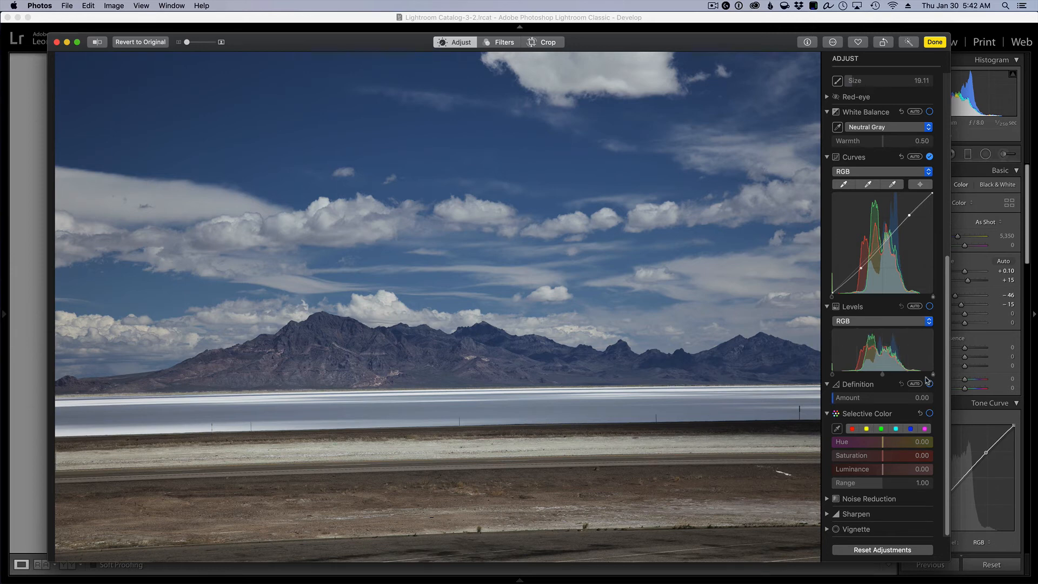
mouse_move(917, 356)
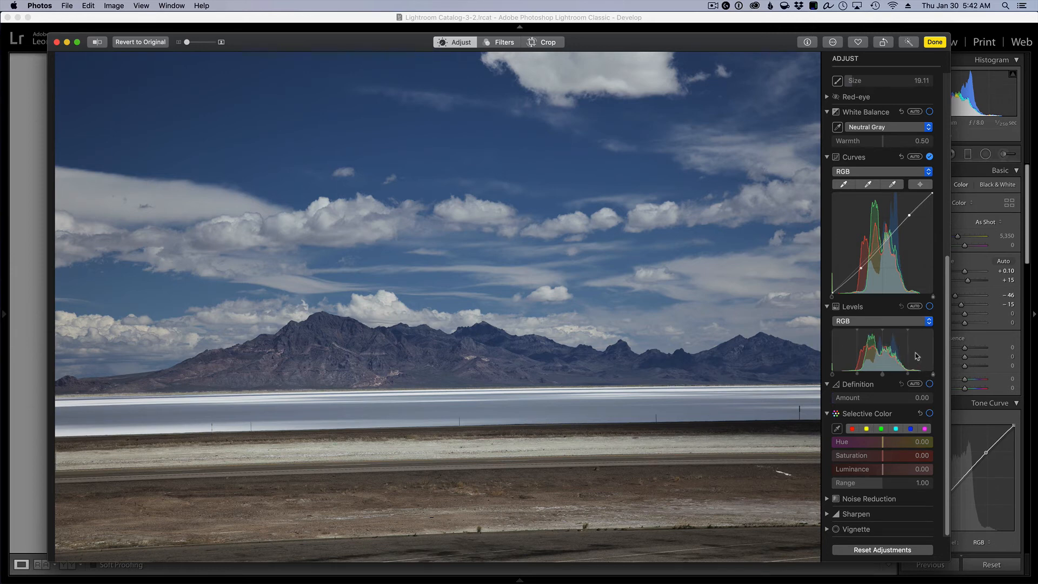